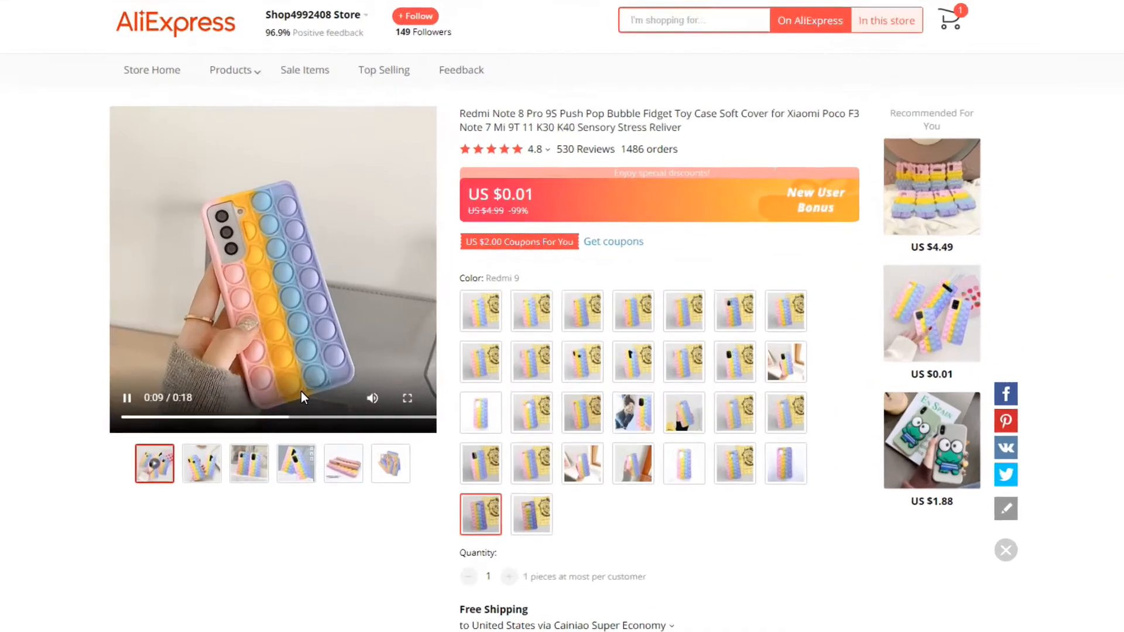
- View the Adjustable Silver Daisy Ring storefront page and its admin page with My Custom Meta 123456789
{"action": "scroll", "scroll_direction": "down", "scroll_amount": 3}
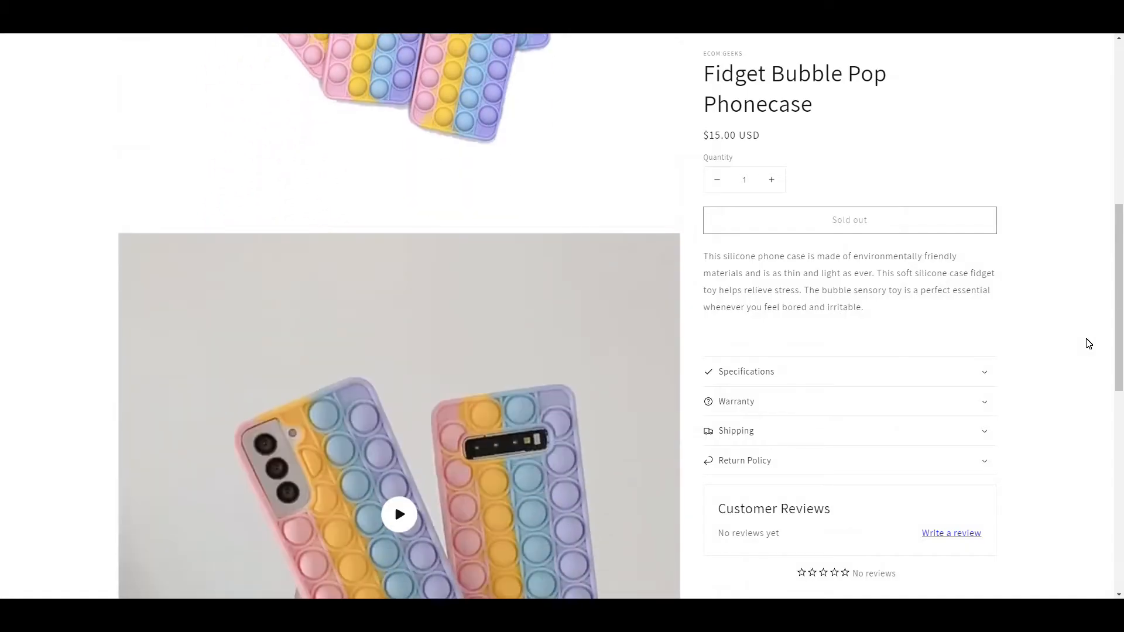
{"action": "left_click", "coordinate": [398, 516]}
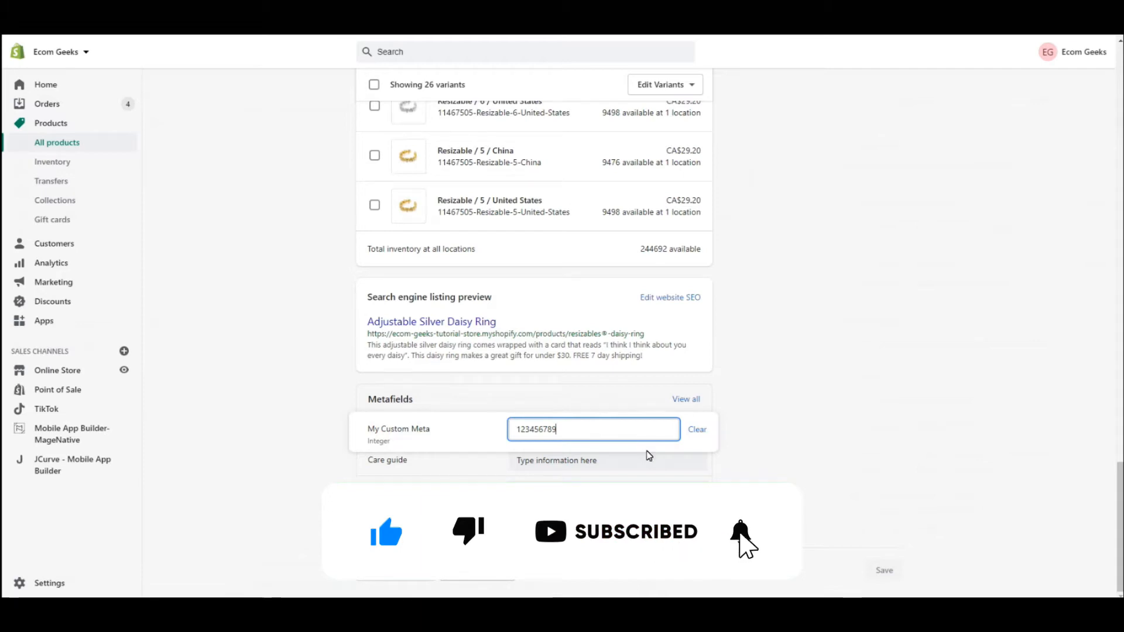
{"action": "left_click", "coordinate": [593, 460]}
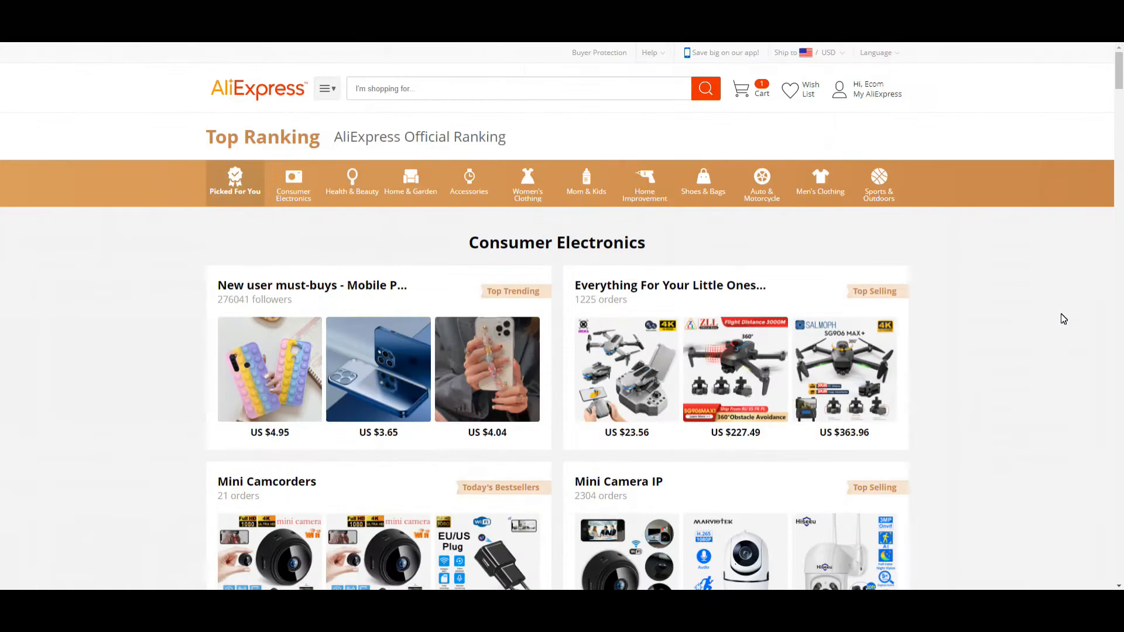
- Scroll through the Top Ranking and Find Products to Sell lists to reach the bubble pop phone case
{"action": "scroll", "scroll_direction": "down", "scroll_amount": 3}
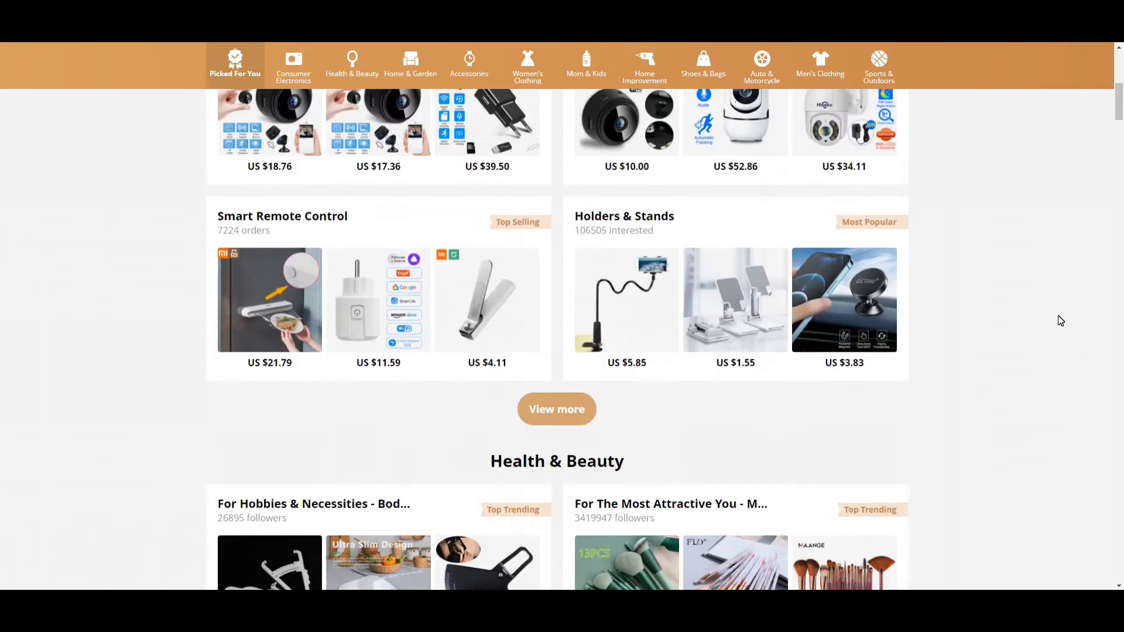
{"action": "scroll", "scroll_direction": "down", "scroll_amount": 3}
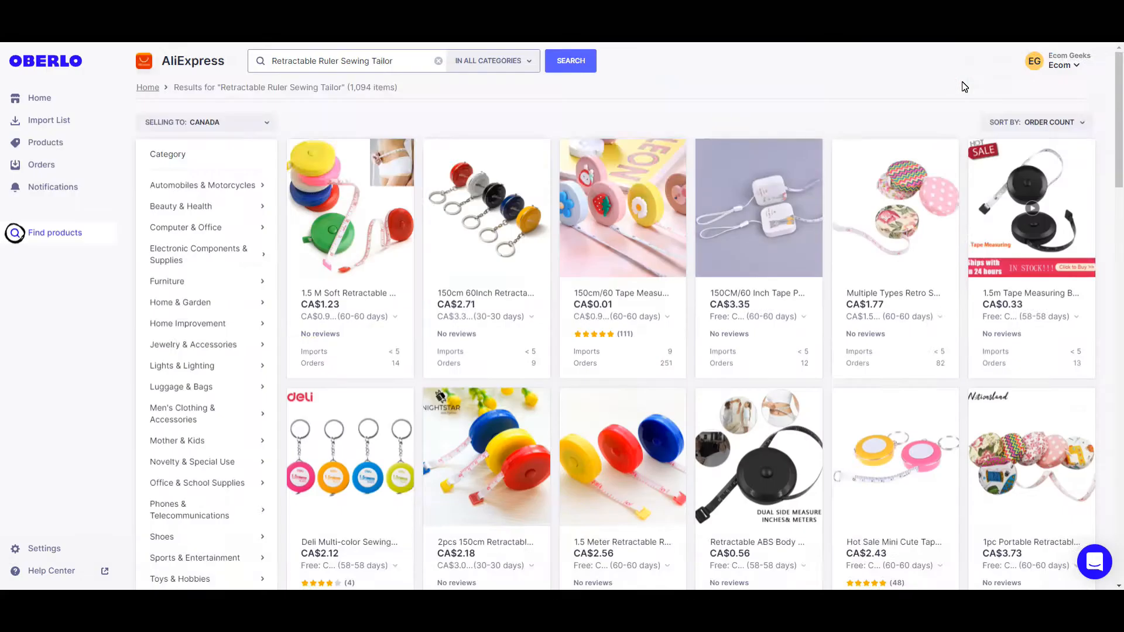
{"action": "scroll", "scroll_direction": "down", "scroll_amount": 3}
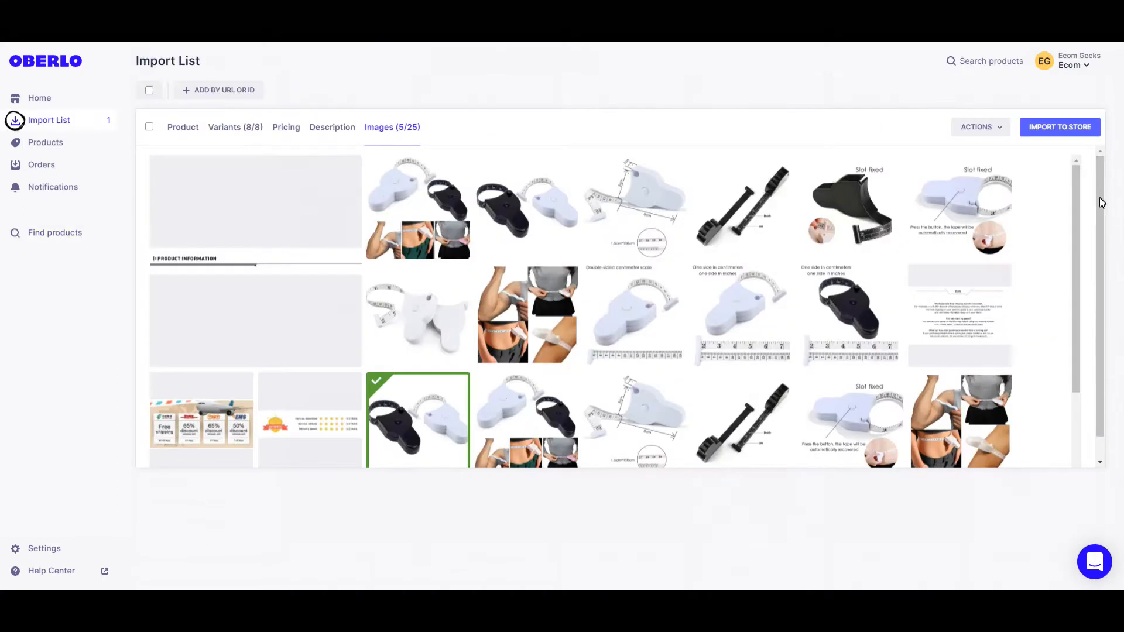
{"action": "scroll", "scroll_direction": "down", "scroll_amount": 3}
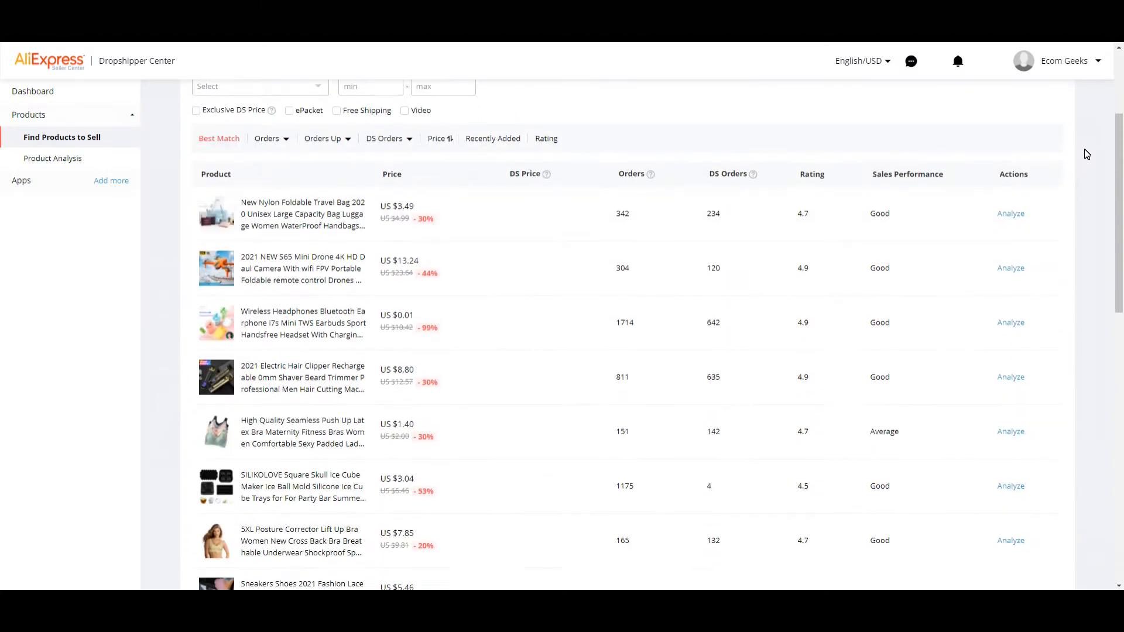
{"action": "scroll", "scroll_direction": "down", "scroll_amount": 3}
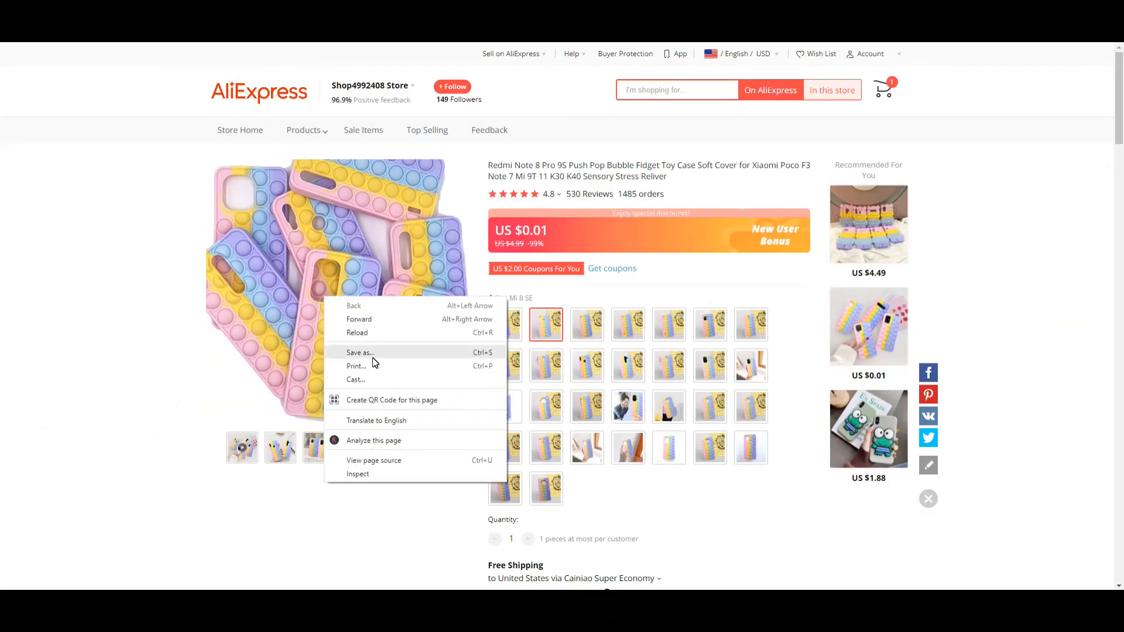
- Save the AliExpress photo page and upload it as media to the Fidget Bubble Pop Phonecase draft
{"action": "left_click", "coordinate": [360, 352]}
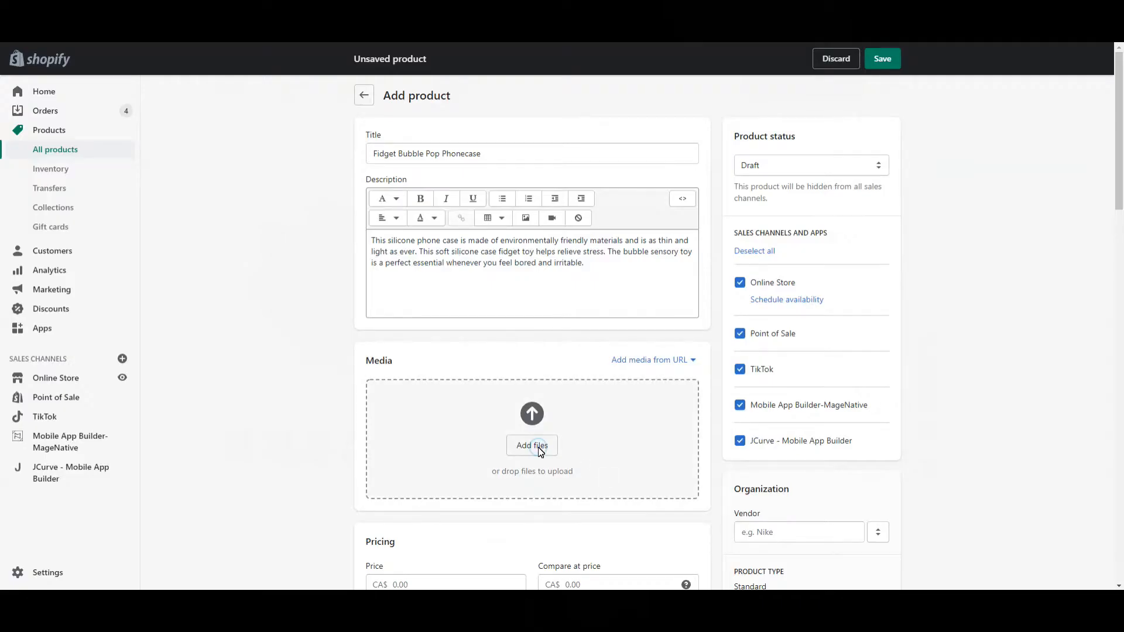
{"action": "left_click", "coordinate": [532, 445]}
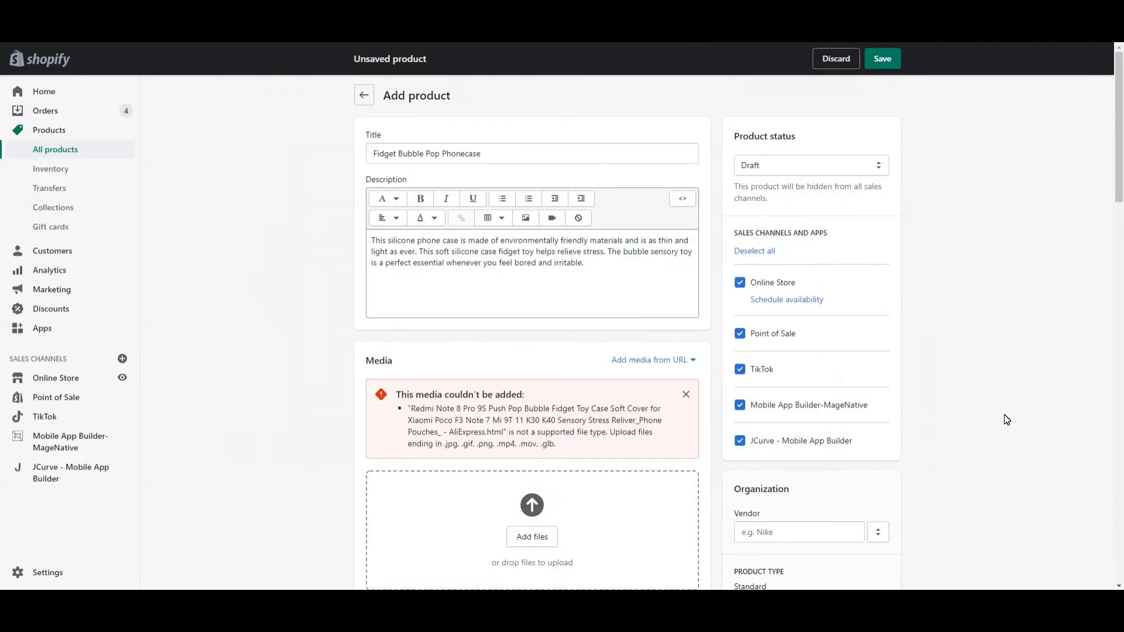
{"action": "scroll", "scroll_direction": "down", "scroll_amount": 3}
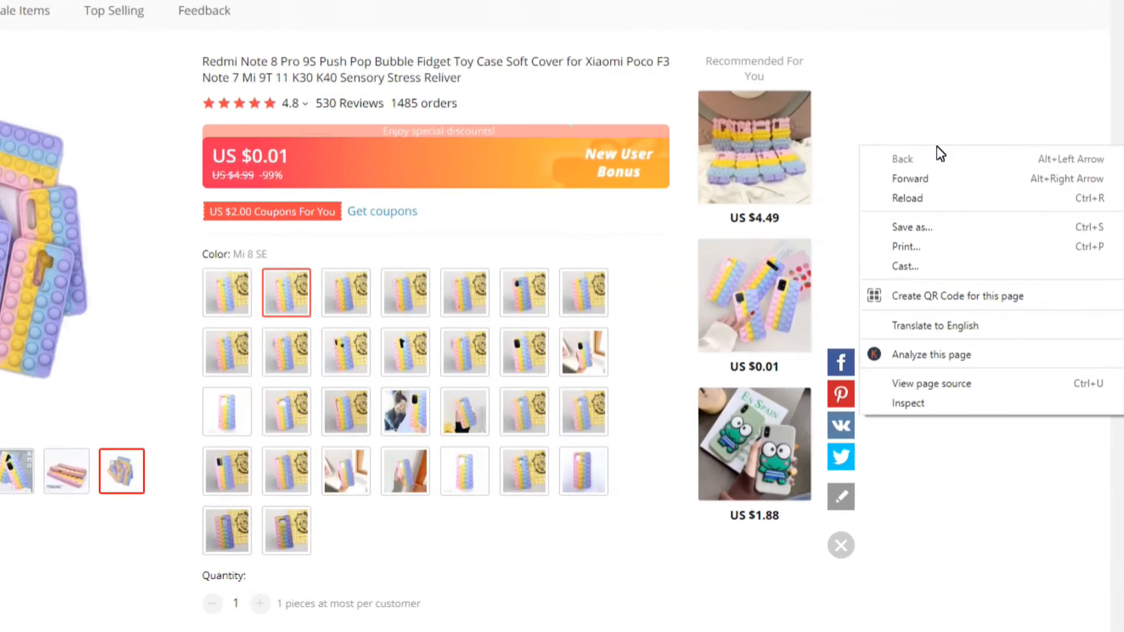
{"action": "mouse_move", "coordinate": [909, 403]}
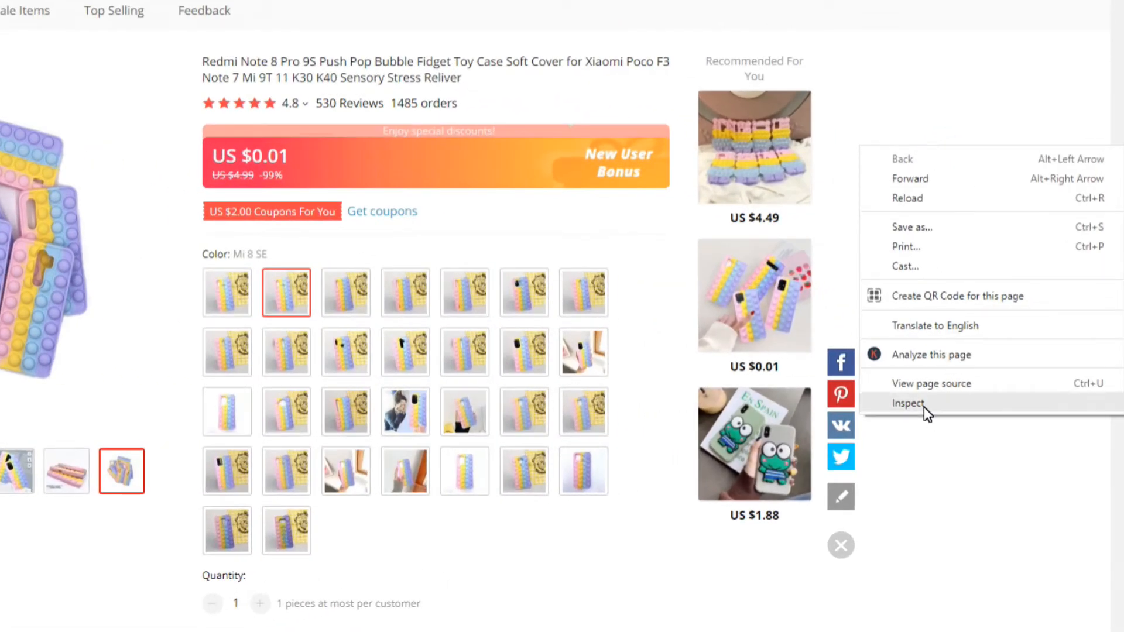
- Inspect the product page code behind the pop-bubble phone case photo
{"action": "left_click", "coordinate": [909, 403]}
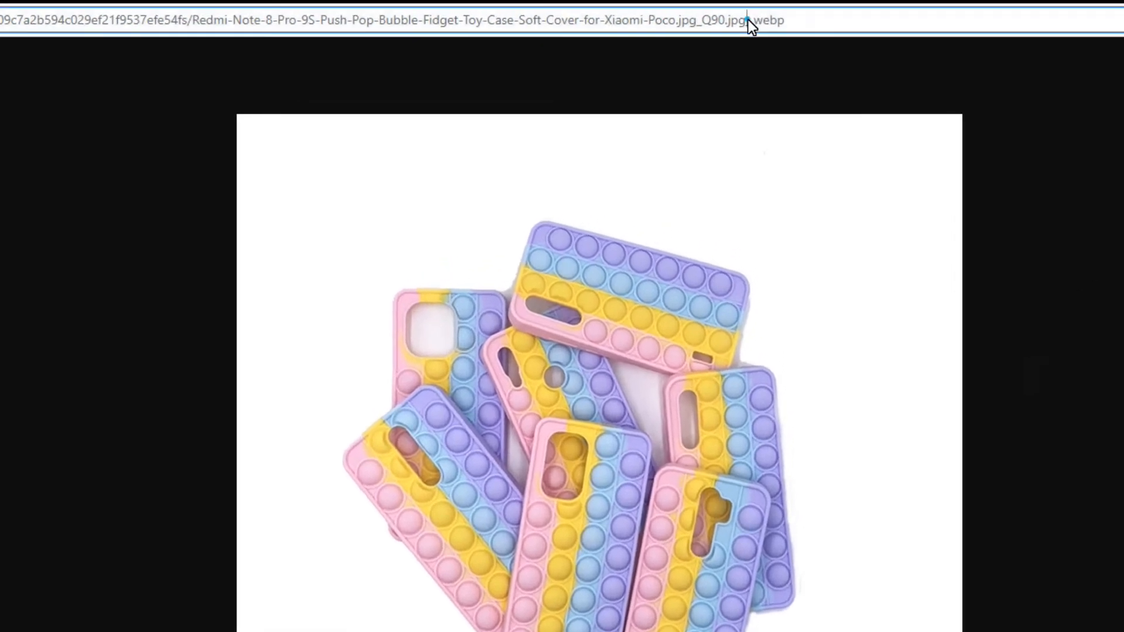
- Select the trailing _Q90.jpg_.webp suffix after .jpg in the image address for deletion
{"action": "double_click", "coordinate": [778, 20]}
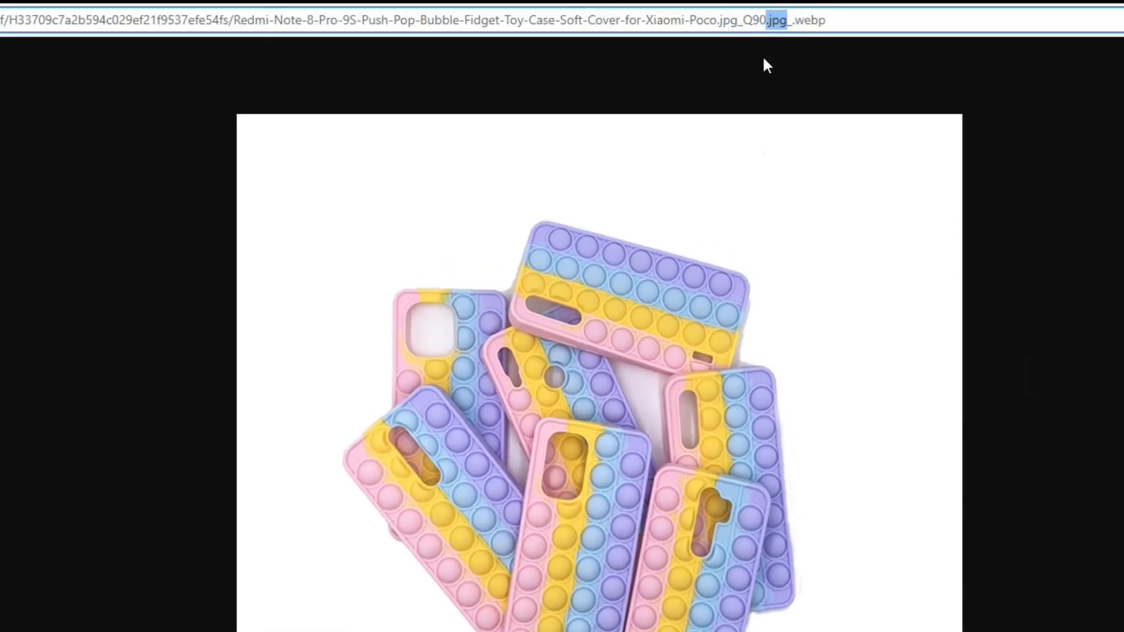